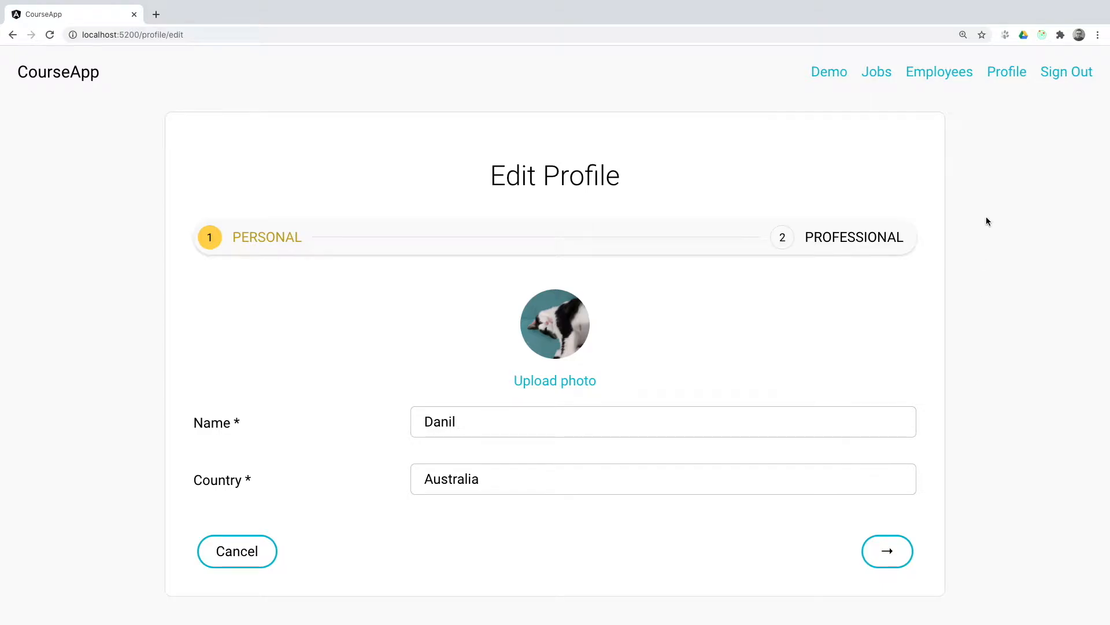
pyautogui.moveTo(940, 76)
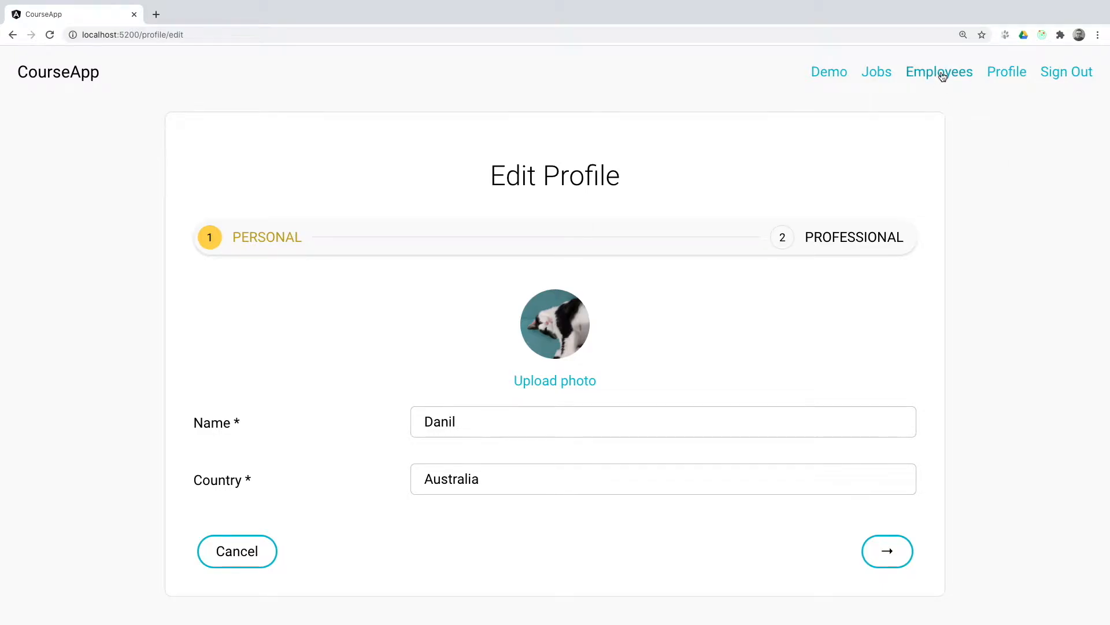
# Show the Employees page with John's and Danil's cards.
pyautogui.click(939, 72)
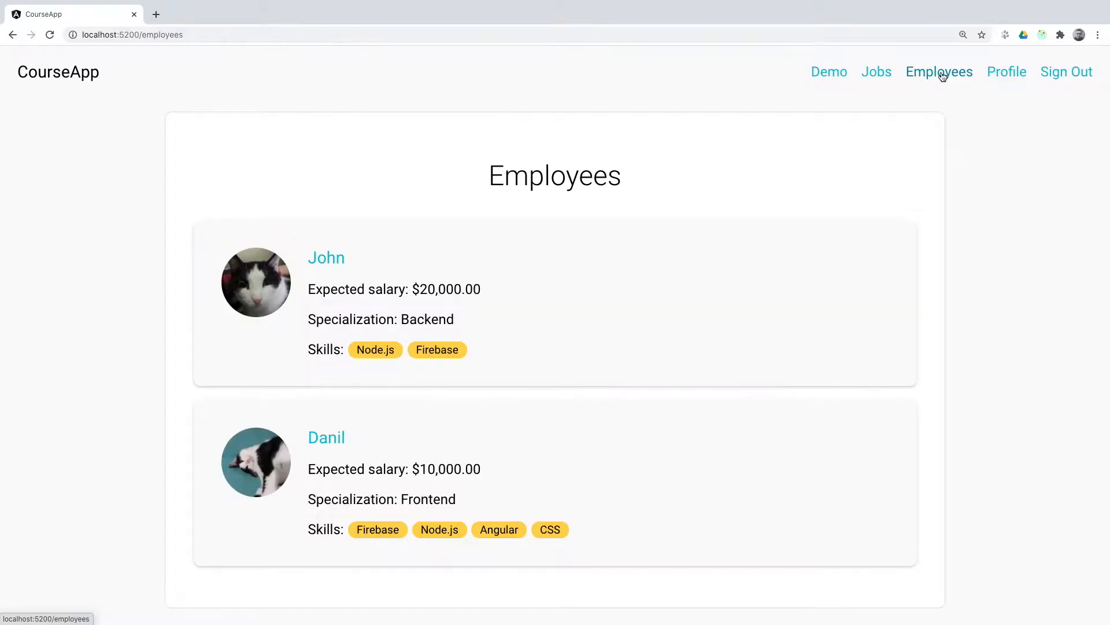
pyautogui.click(876, 72)
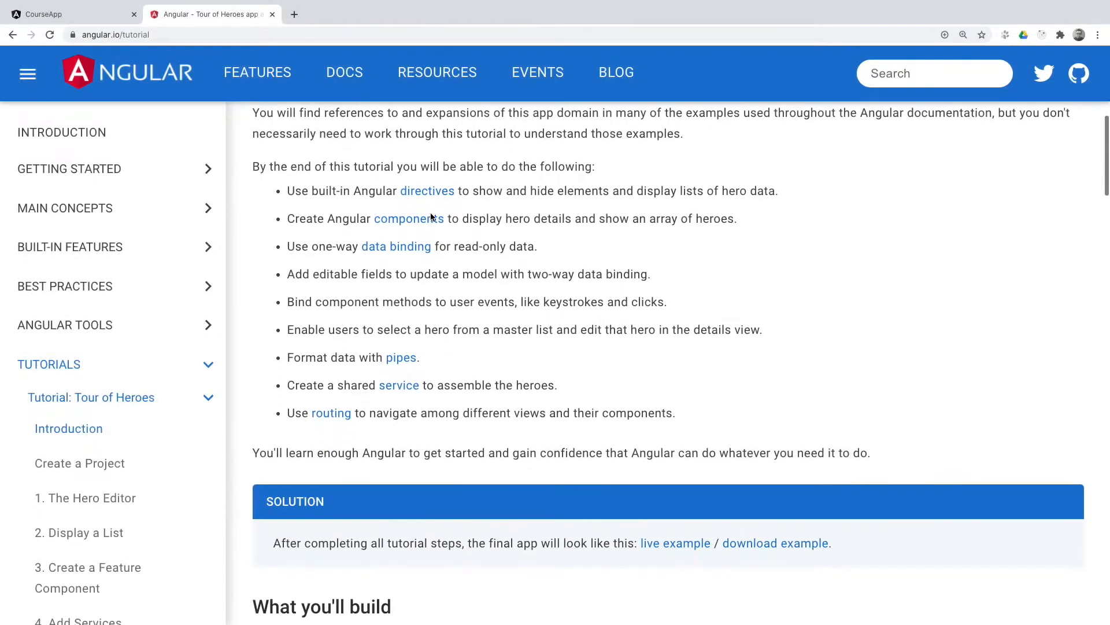
# Scroll the Tour of Heroes introduction past the dashboard preview to the My Heroes screenshot.
pyautogui.scroll(-3)
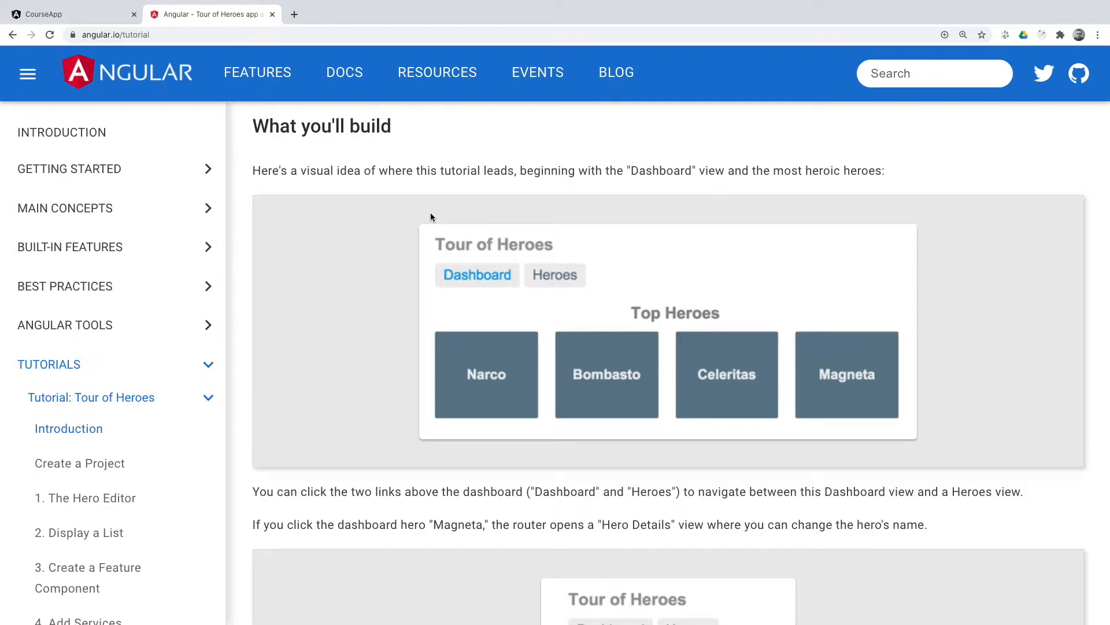
pyautogui.scroll(-3)
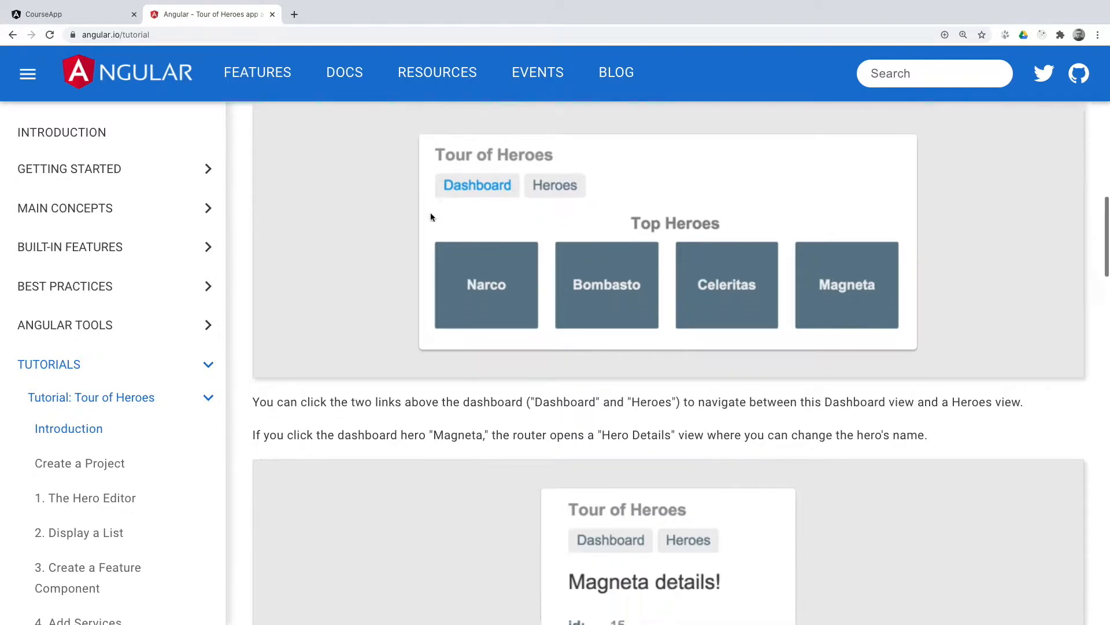
pyautogui.scroll(-3)
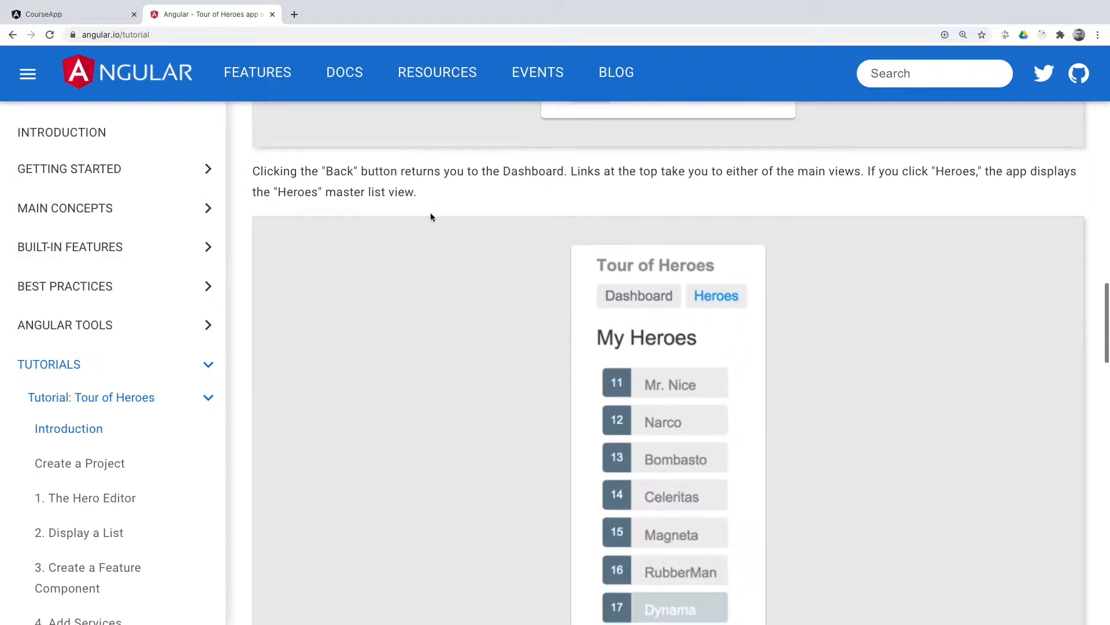
pyautogui.scroll(-3)
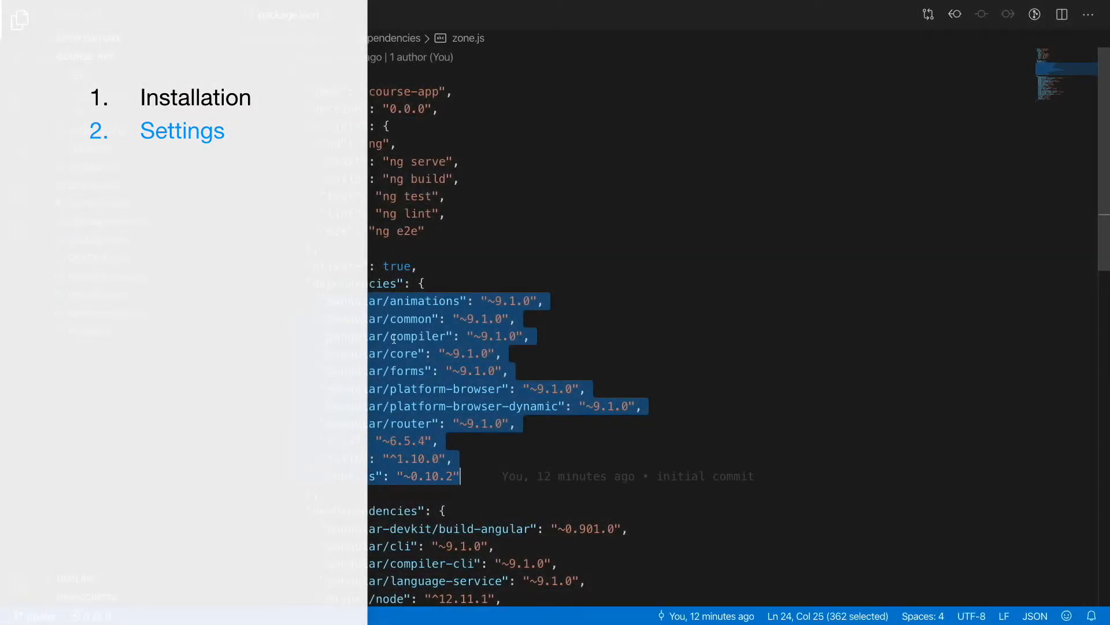
pyautogui.scroll(-3)
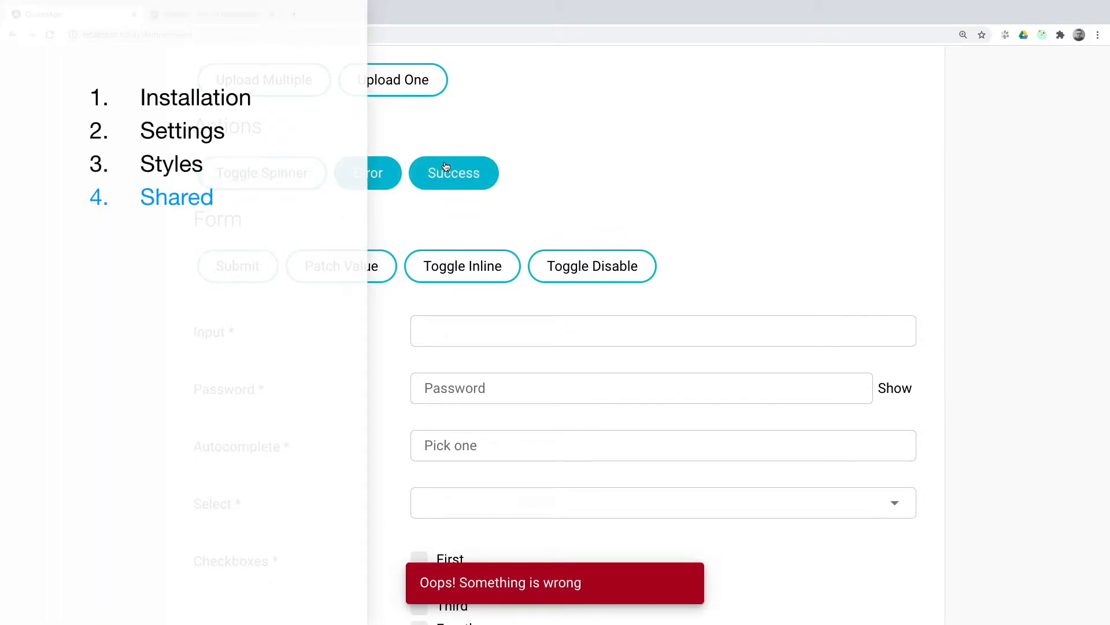
# Show the success notification and submit the empty demo form to display required-field errors.
pyautogui.click(454, 172)
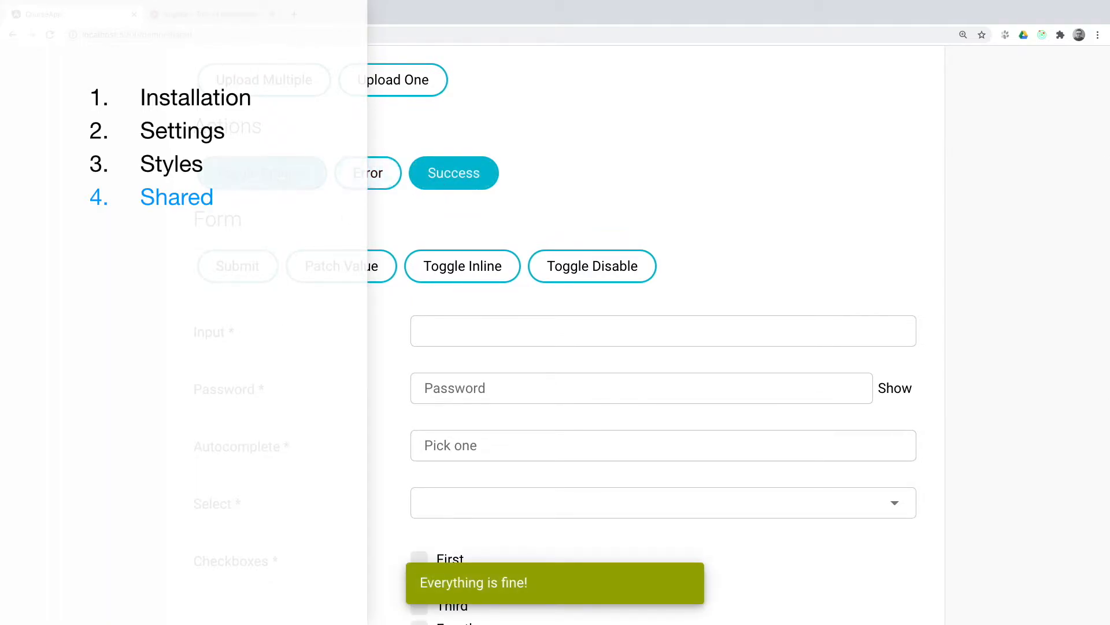
pyautogui.scroll(-3)
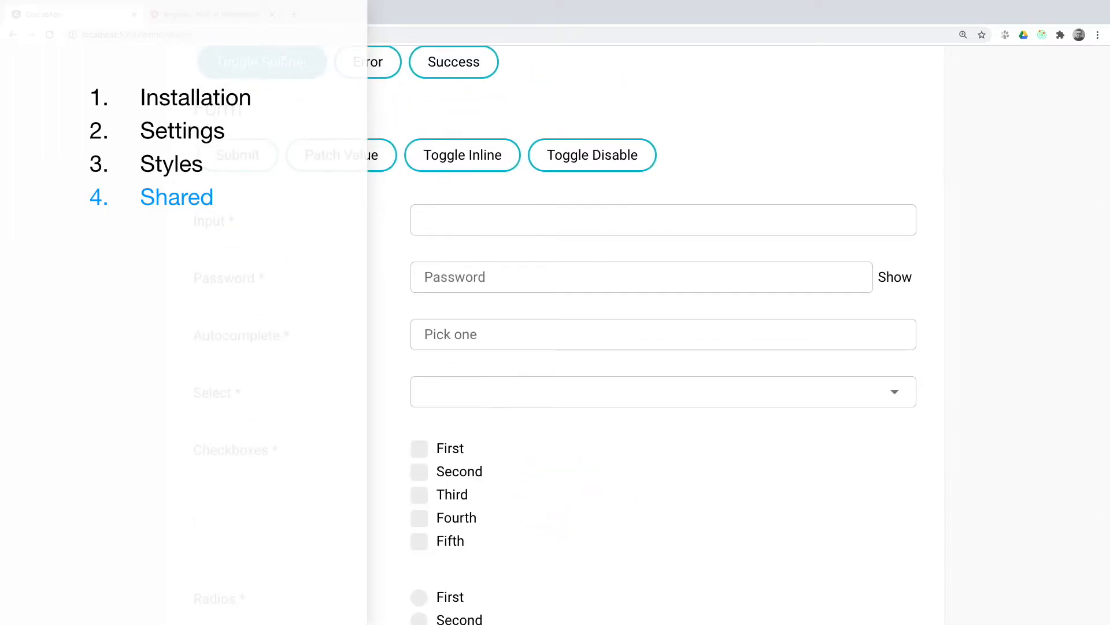
pyautogui.click(239, 154)
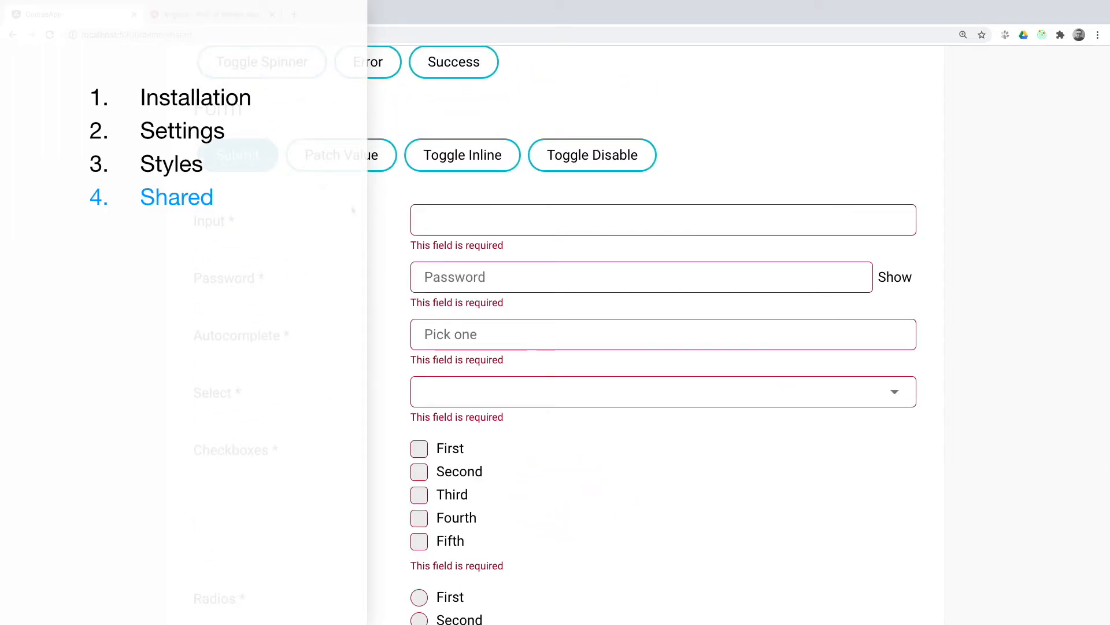
# Fill the demo form with sample values and reveal the entered password.
pyautogui.scroll(-3)
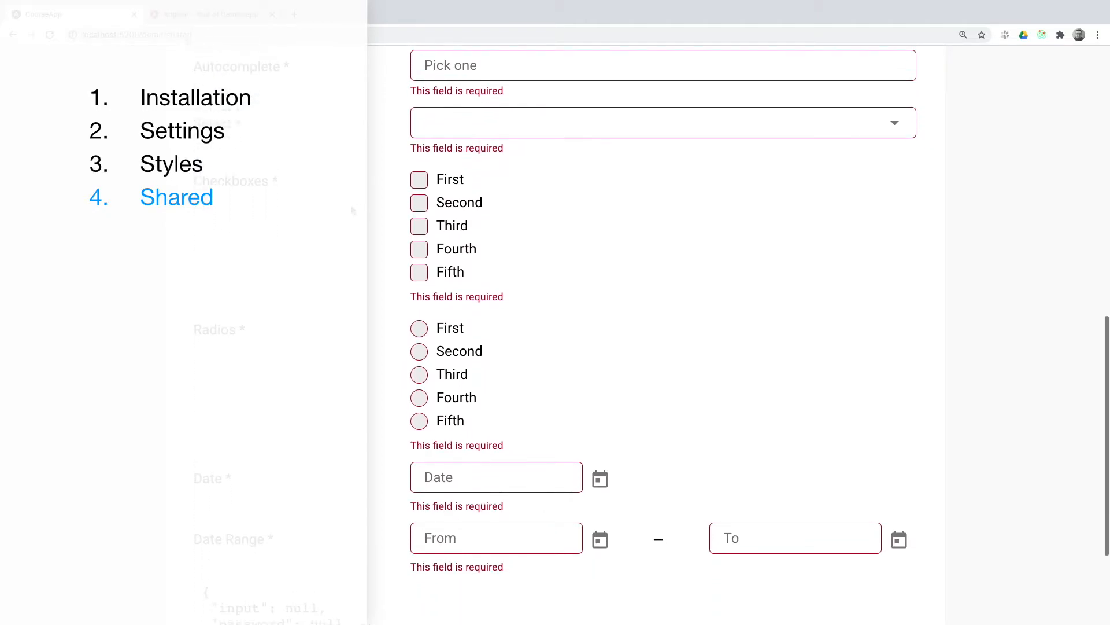
pyautogui.scroll(3)
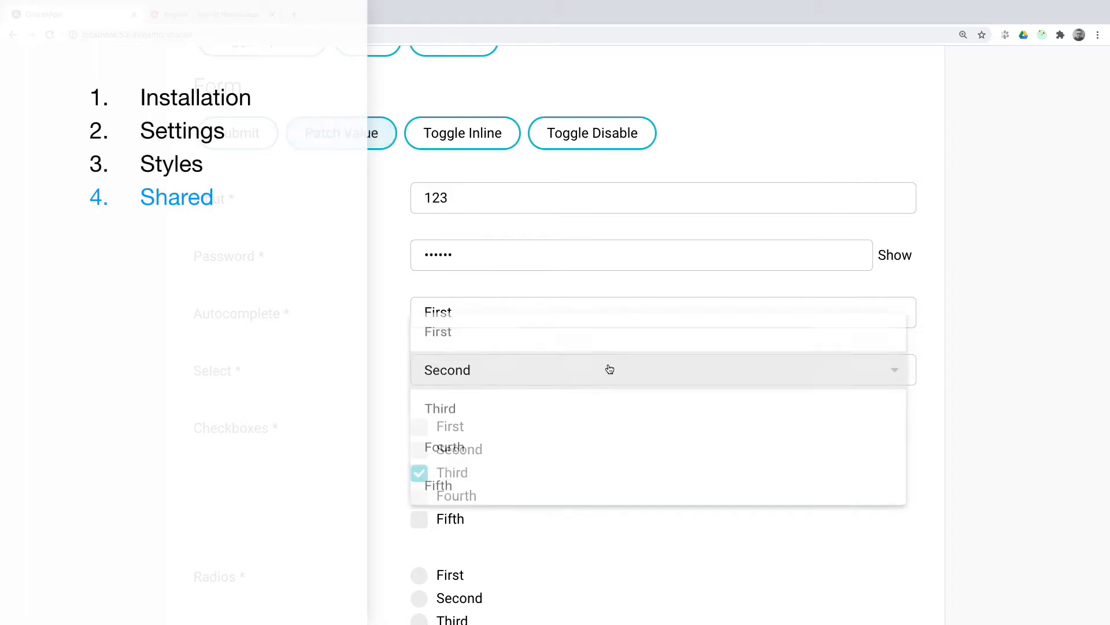
pyautogui.click(441, 407)
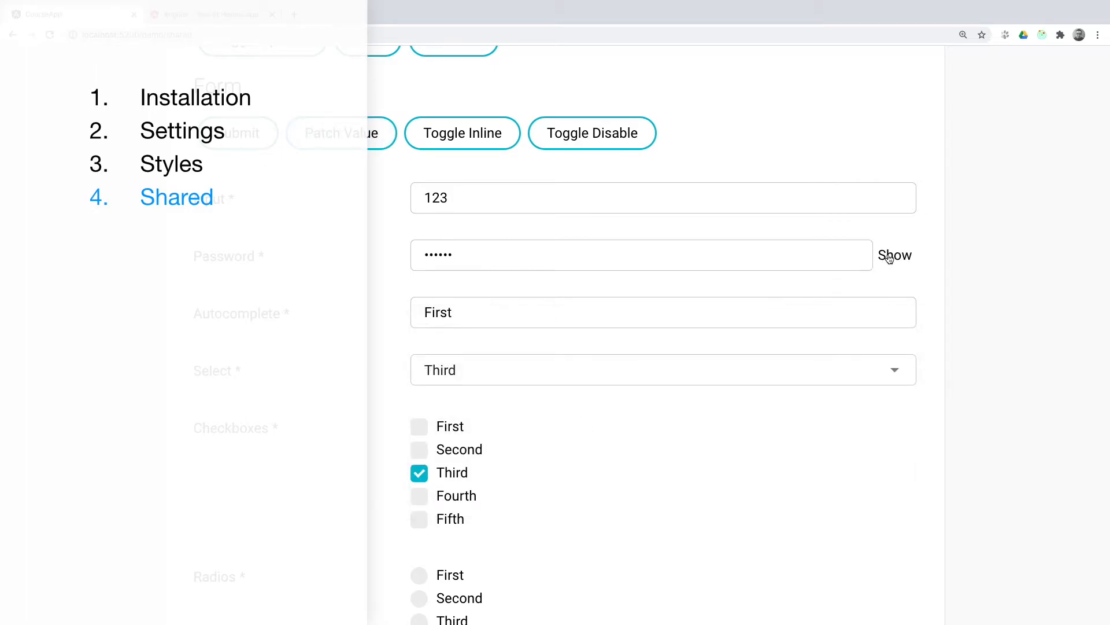
pyautogui.click(894, 255)
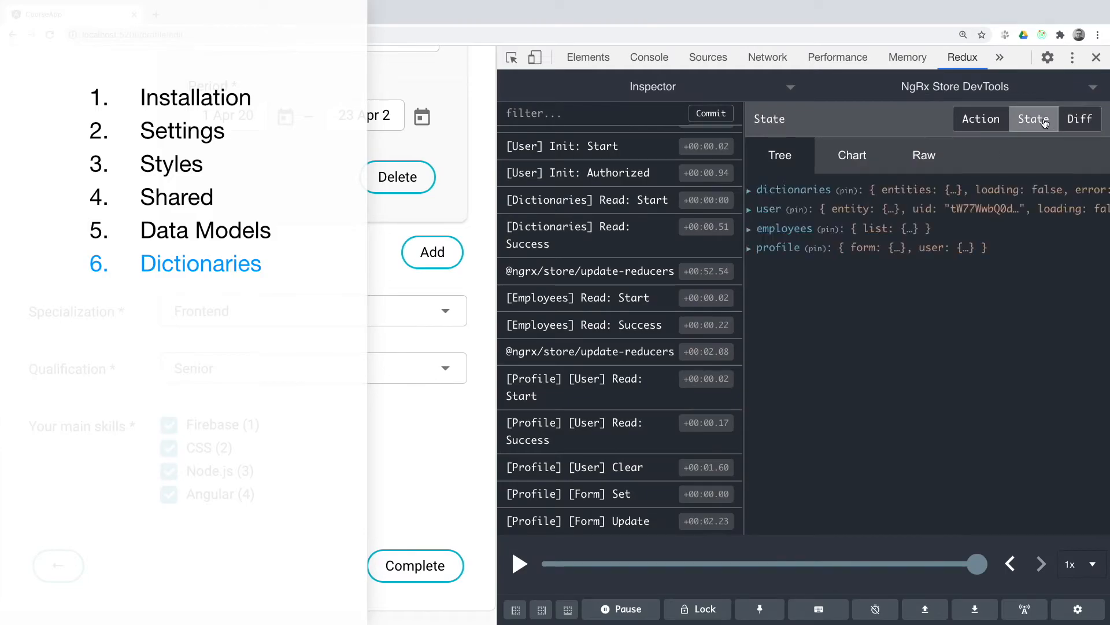
# Expand the dictionaries state, its entities and specializations in Redux DevTools.
pyautogui.click(750, 189)
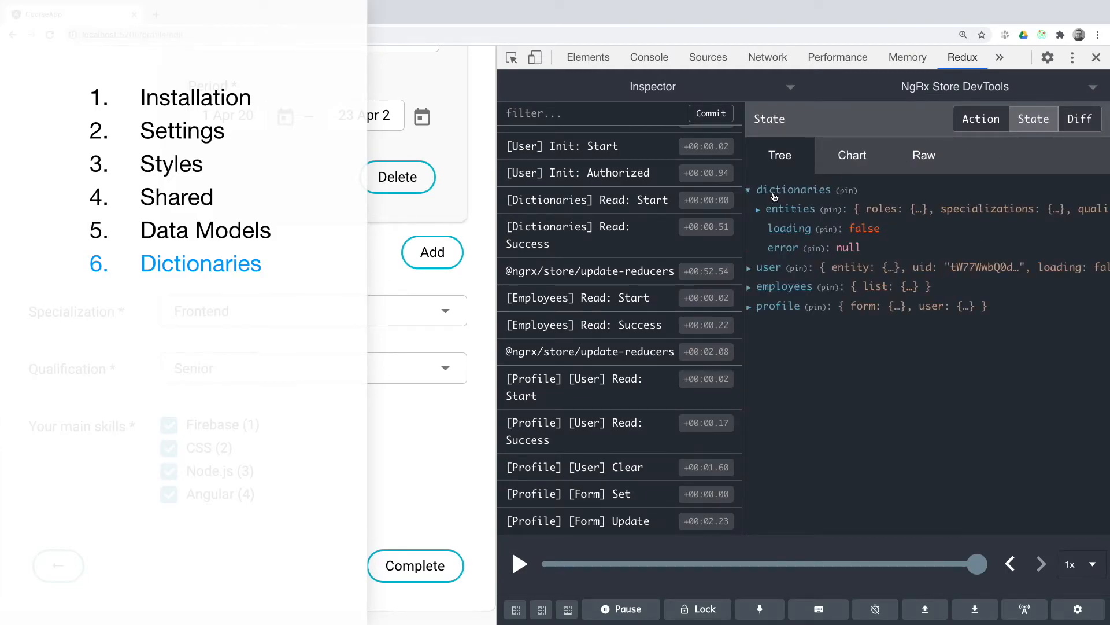
pyautogui.click(758, 209)
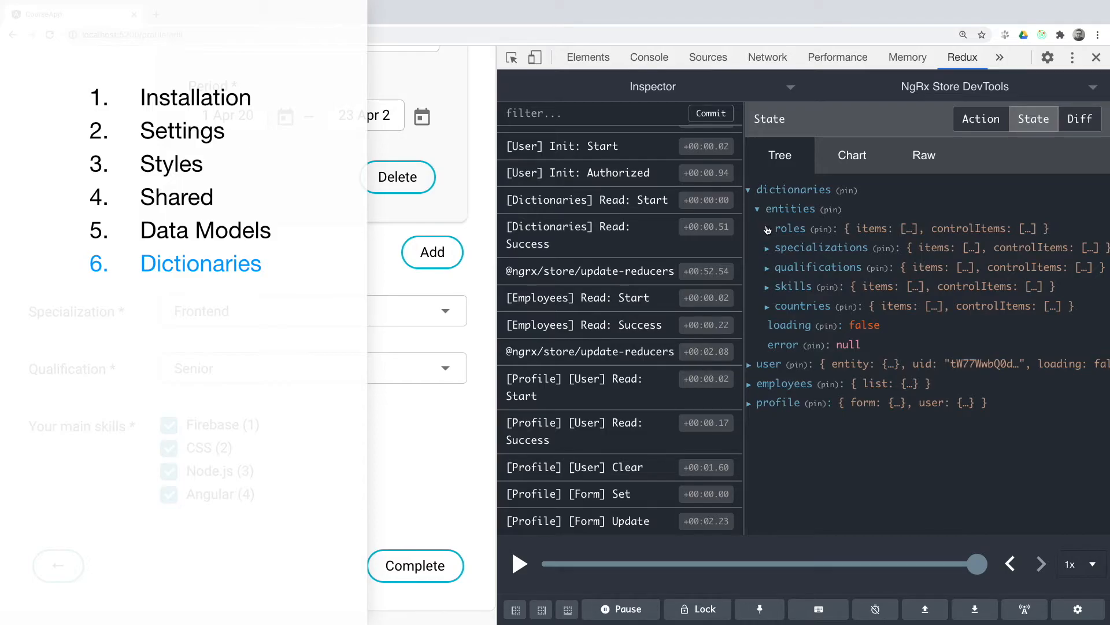
pyautogui.click(767, 247)
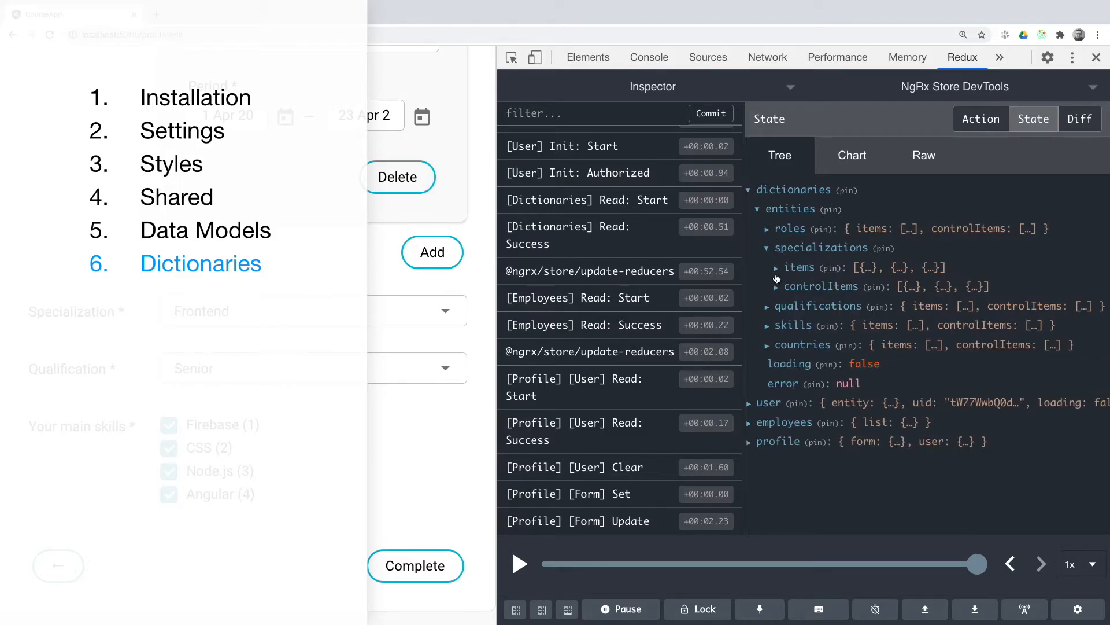
pyautogui.click(776, 268)
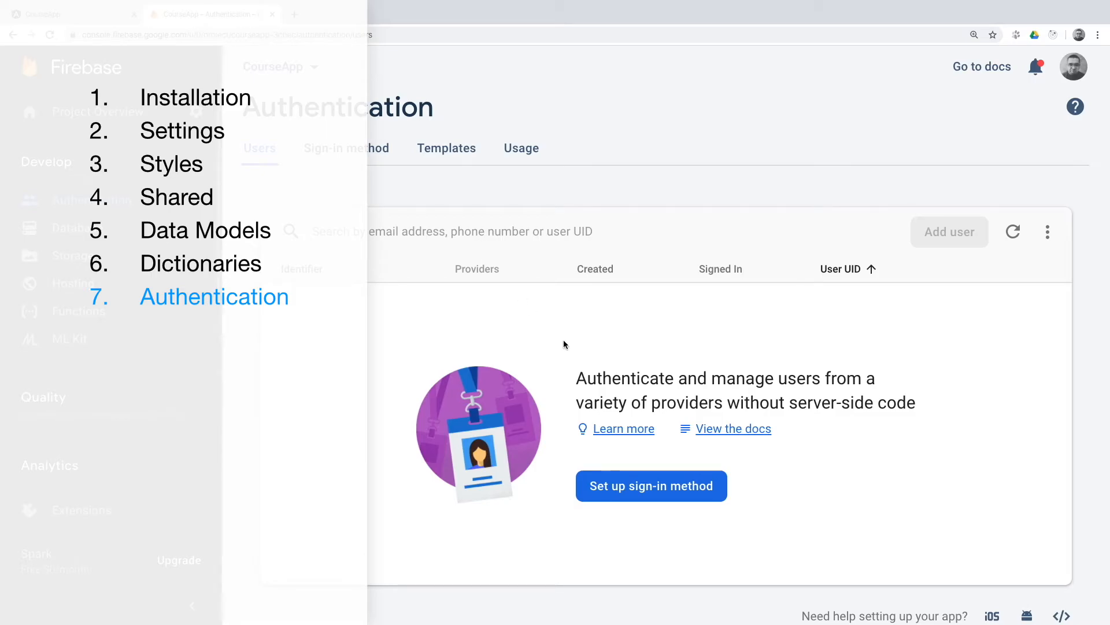
# View Firebase's Email/Password sign-in provider, then switch to CourseApp's Registration form.
pyautogui.click(346, 148)
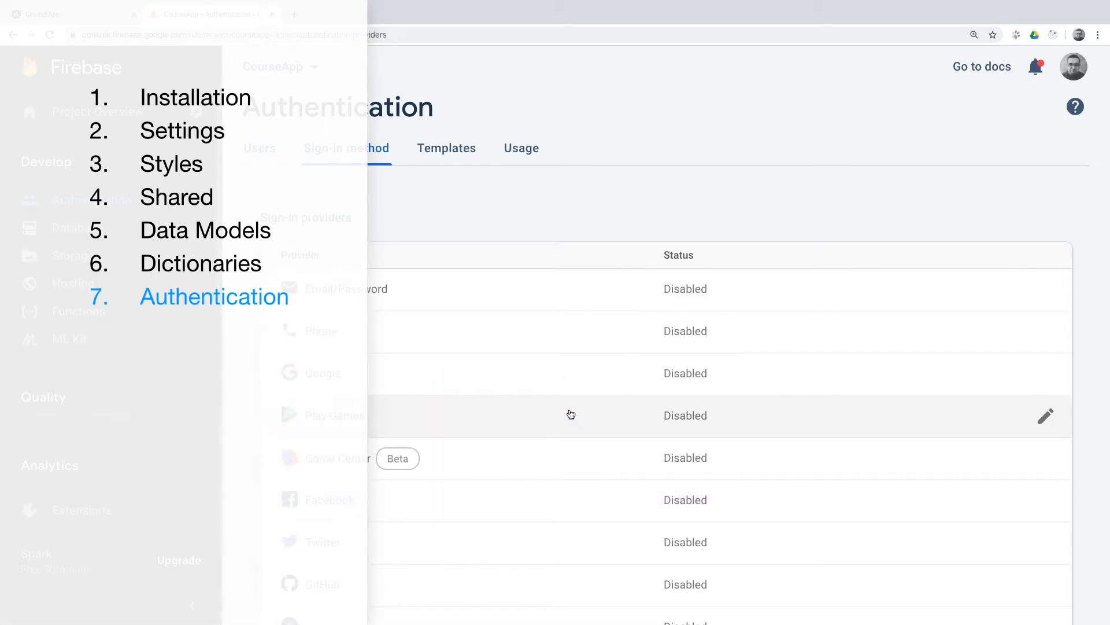
pyautogui.click(1045, 415)
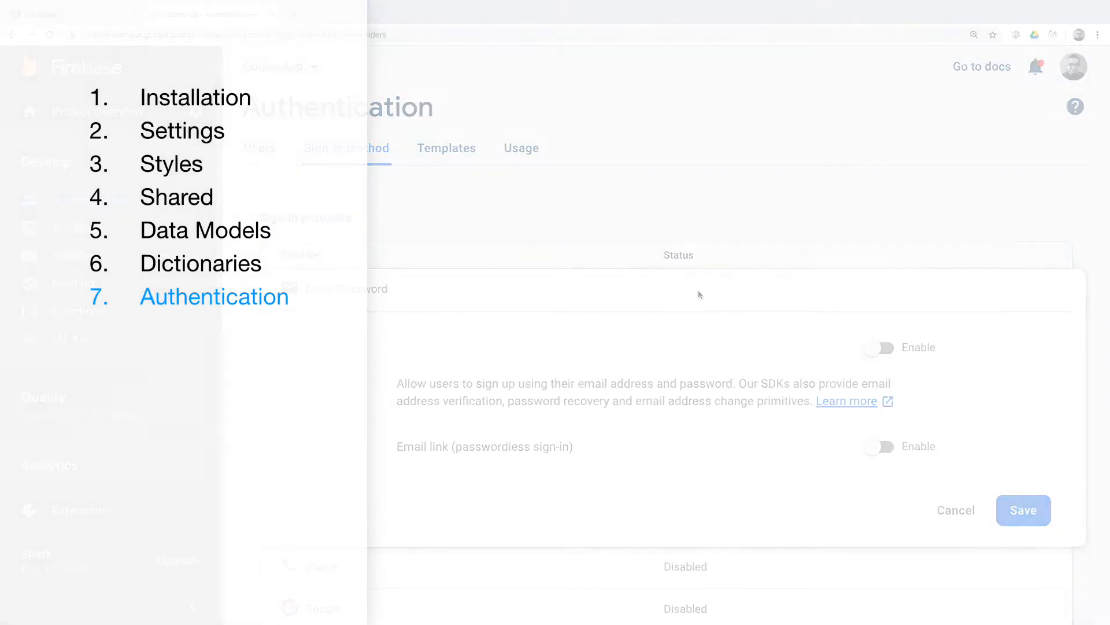
pyautogui.click(205, 14)
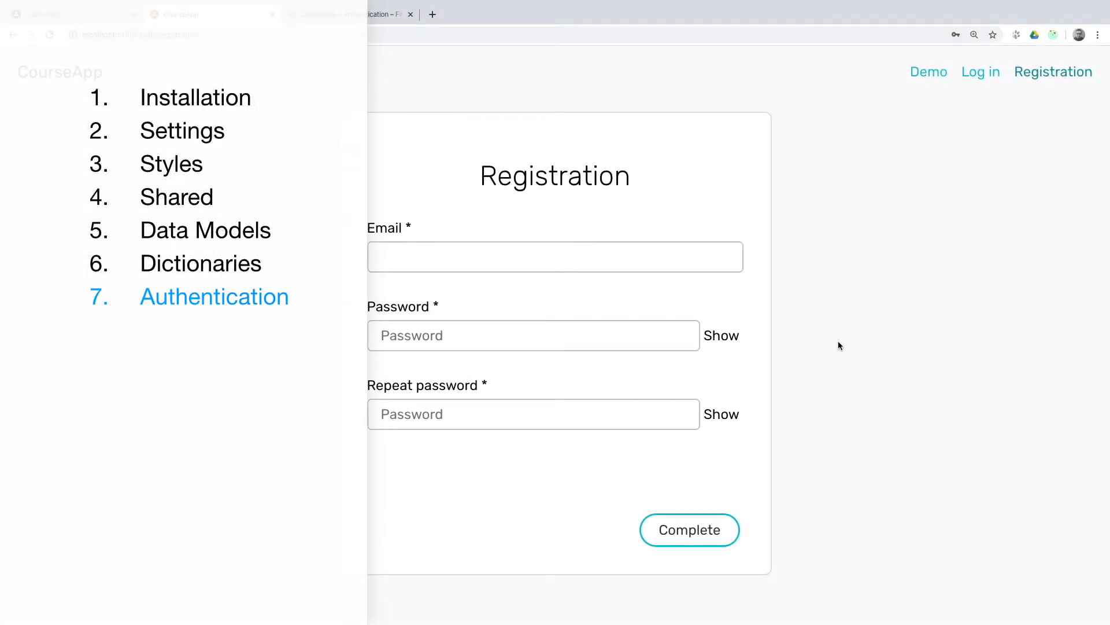
# View the static Welcome page, then open the Files uploading dialog from the demo page.
pyautogui.click(980, 72)
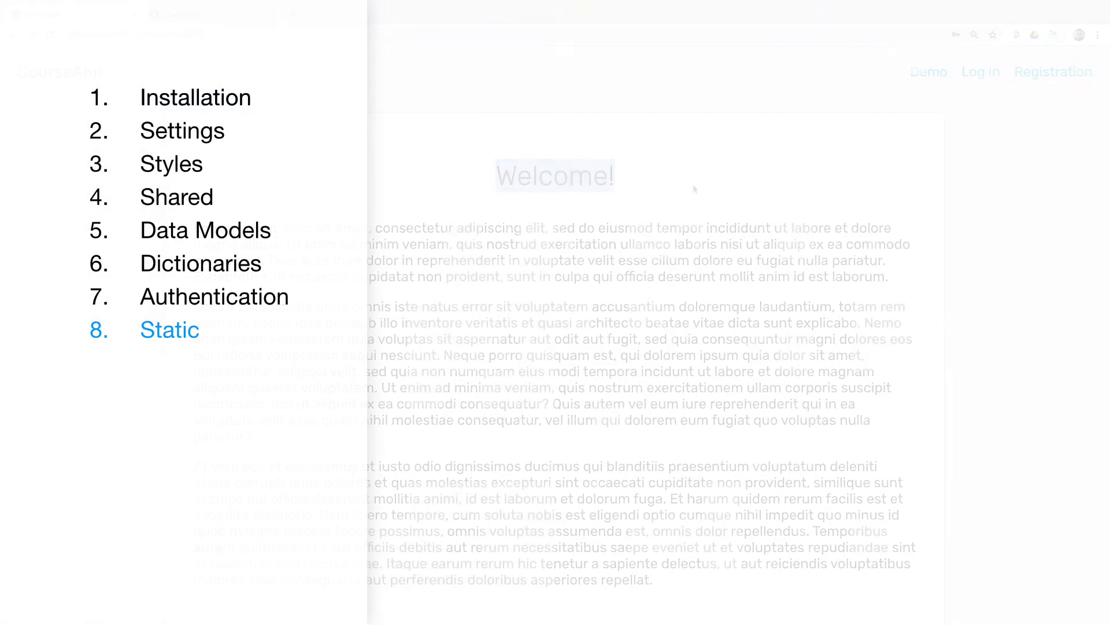
pyautogui.click(169, 330)
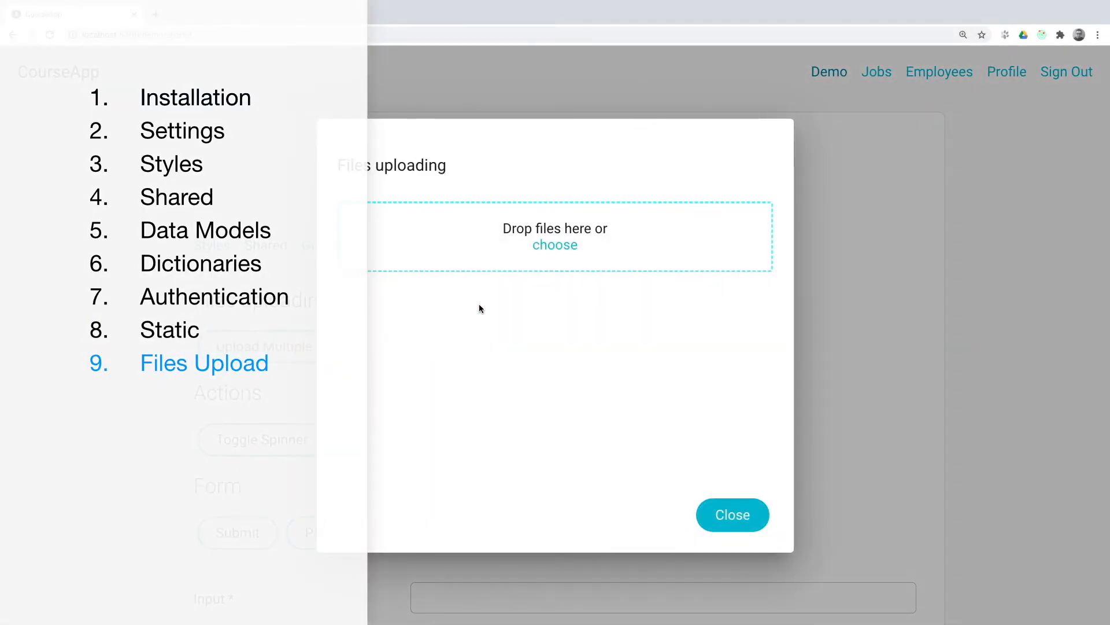
# Choose cat_1.jpg, crop it and complete the upload.
pyautogui.click(554, 246)
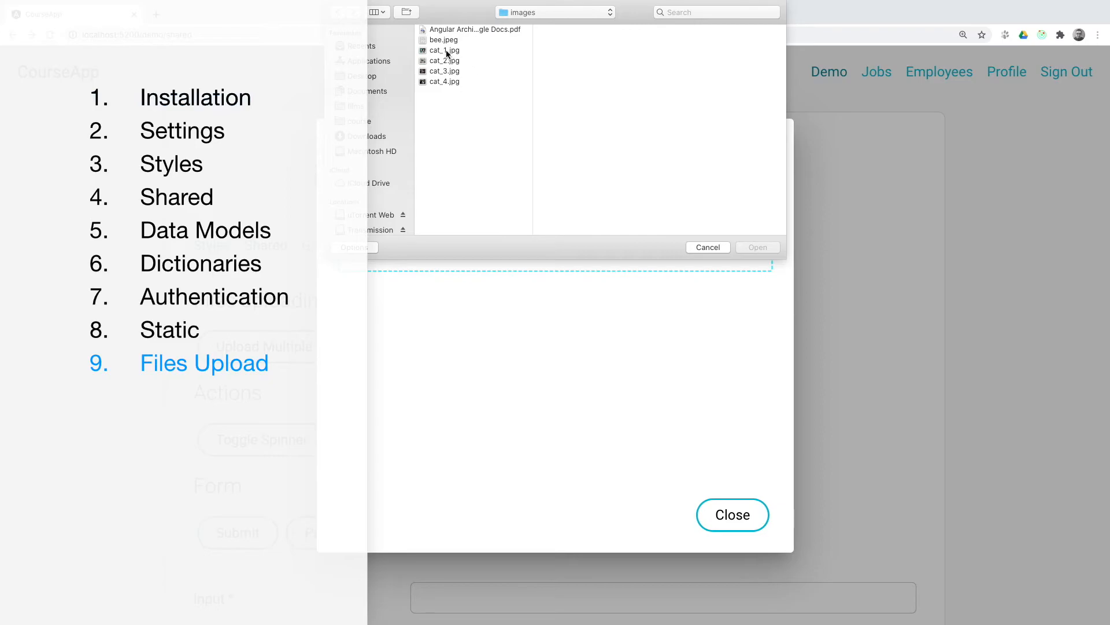
pyautogui.click(757, 247)
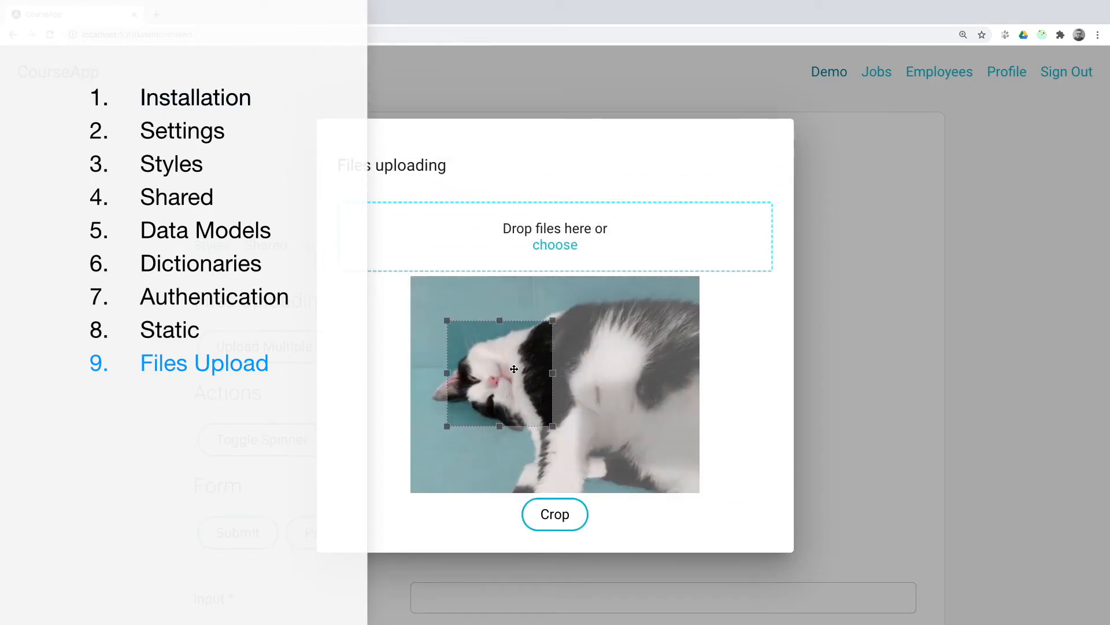
pyautogui.click(555, 513)
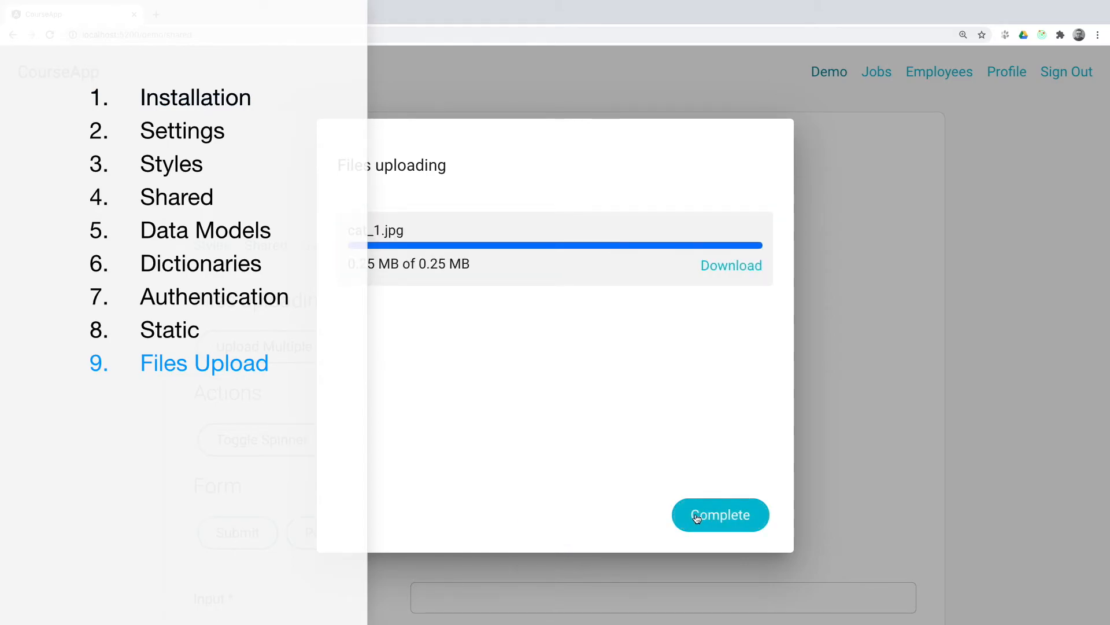
pyautogui.click(719, 514)
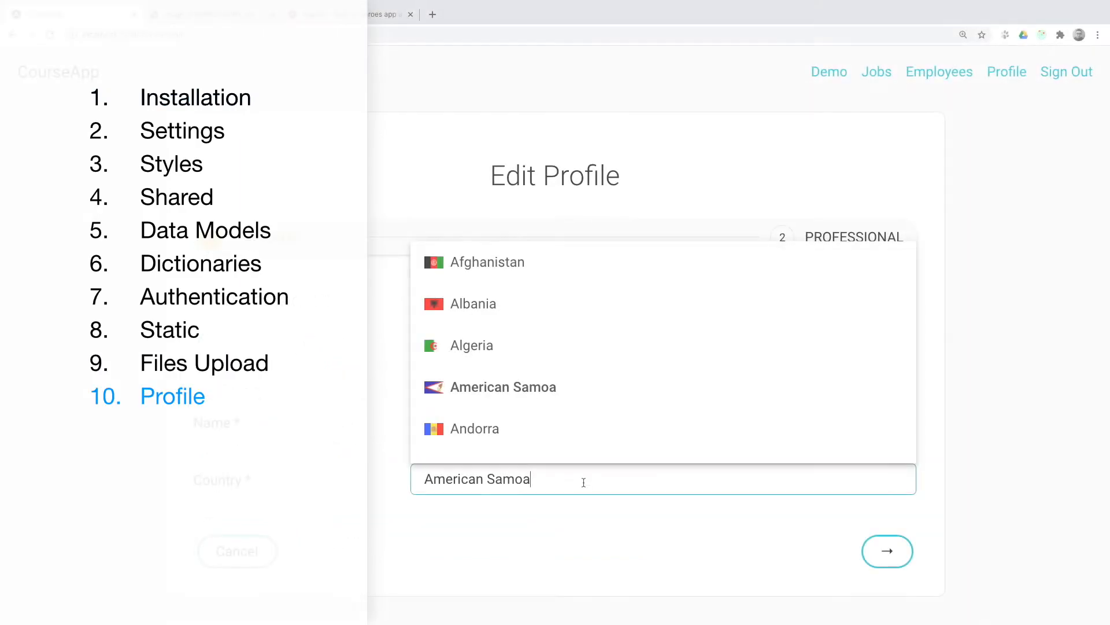
# Fill the Professional step's specialization and skills and submit it with Complete.
pyautogui.scroll(-3)
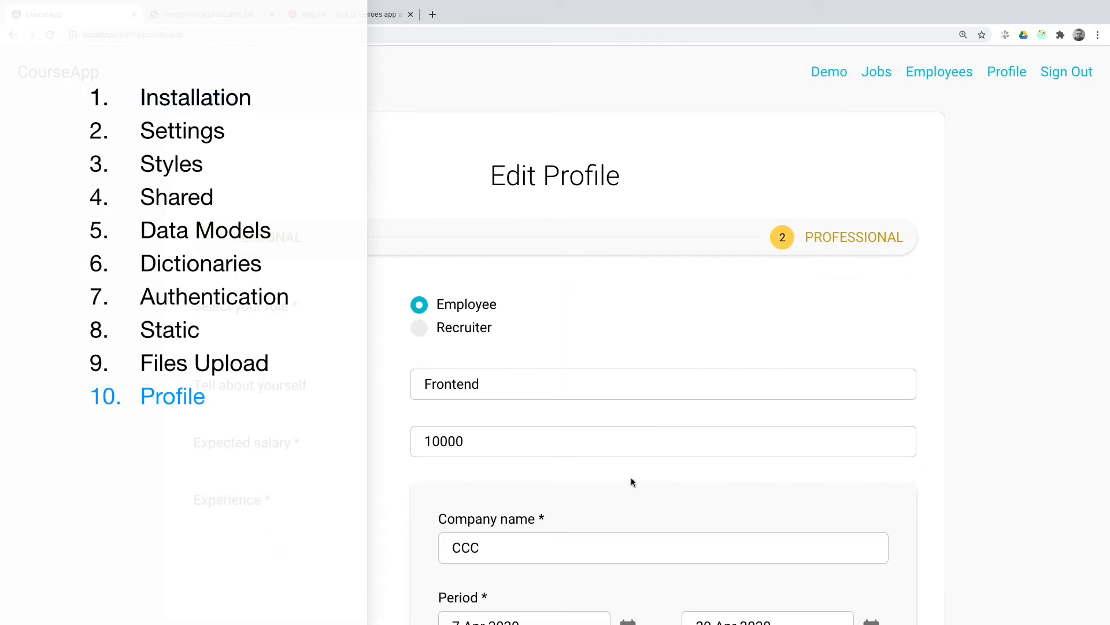
pyautogui.click(419, 327)
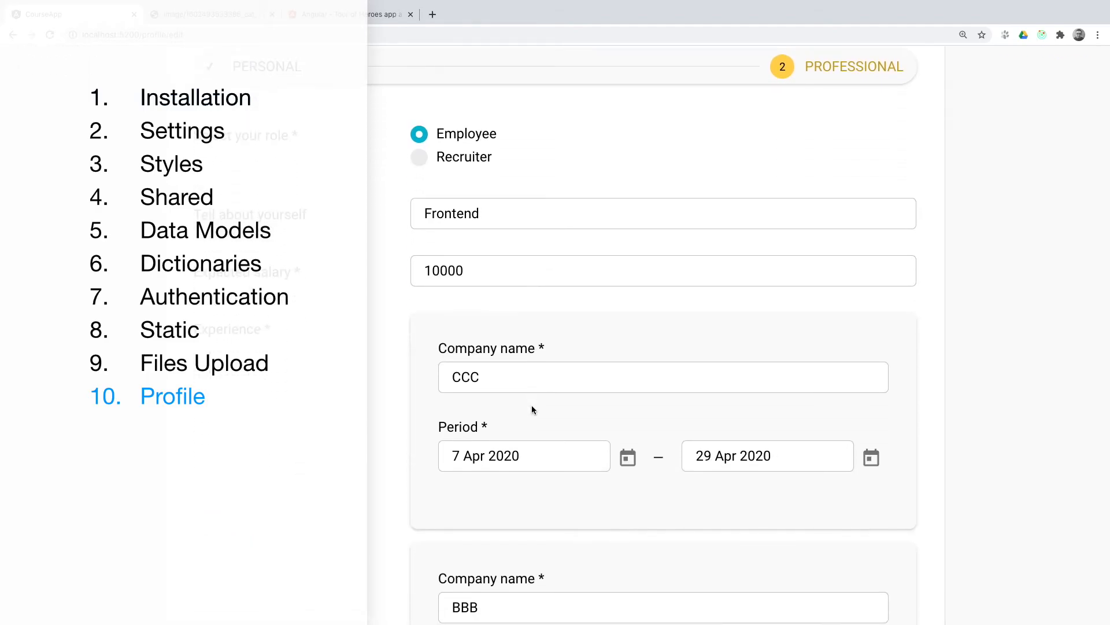
pyautogui.scroll(-3)
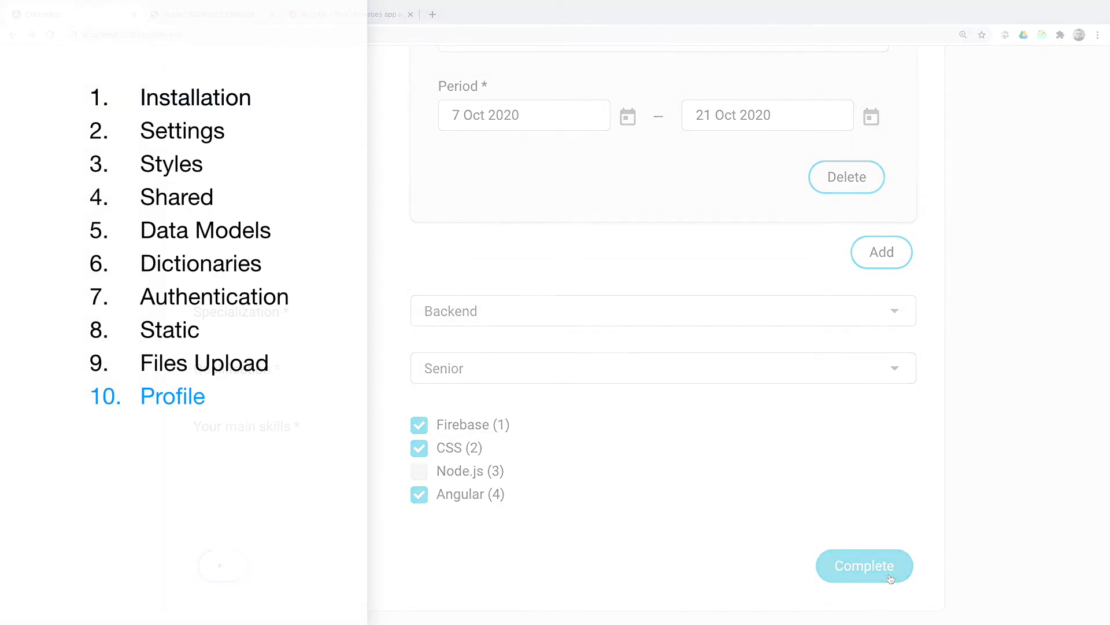
pyautogui.click(864, 566)
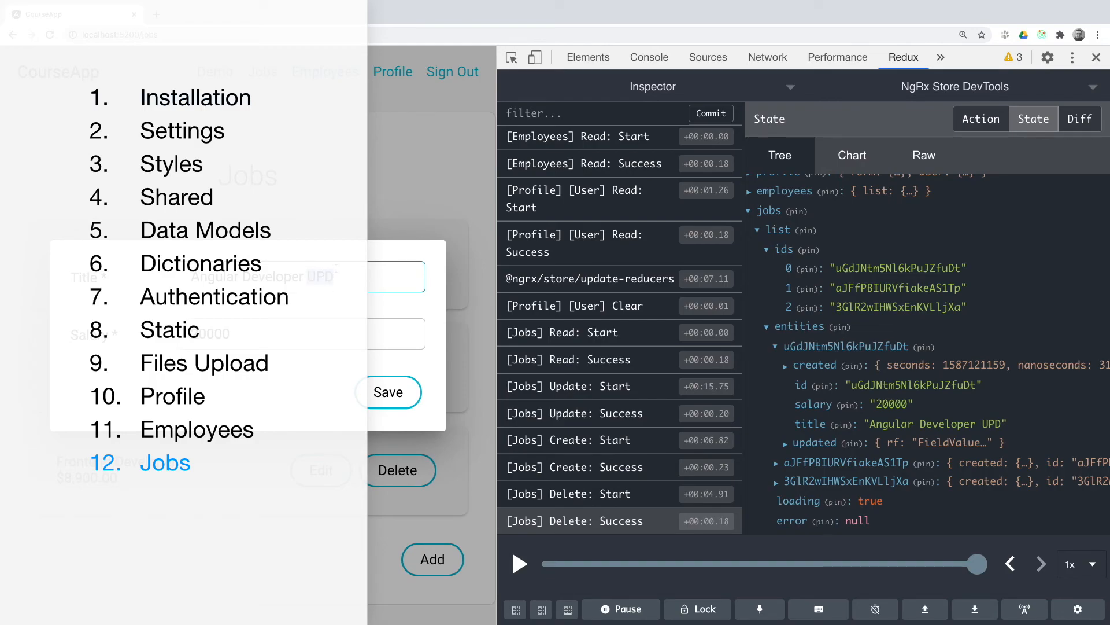
# Type 'canActivate: [AuthG' under the GuardsComponent route in guards-routing.module.ts.
pyautogui.click(388, 391)
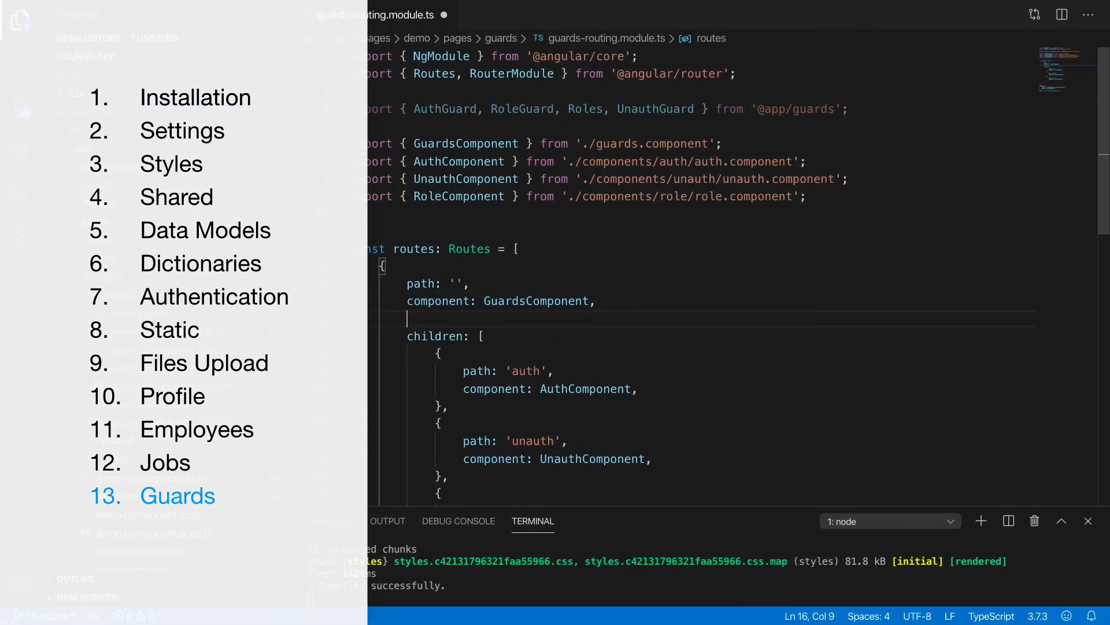
pyautogui.write('canActivate: [AuthG')
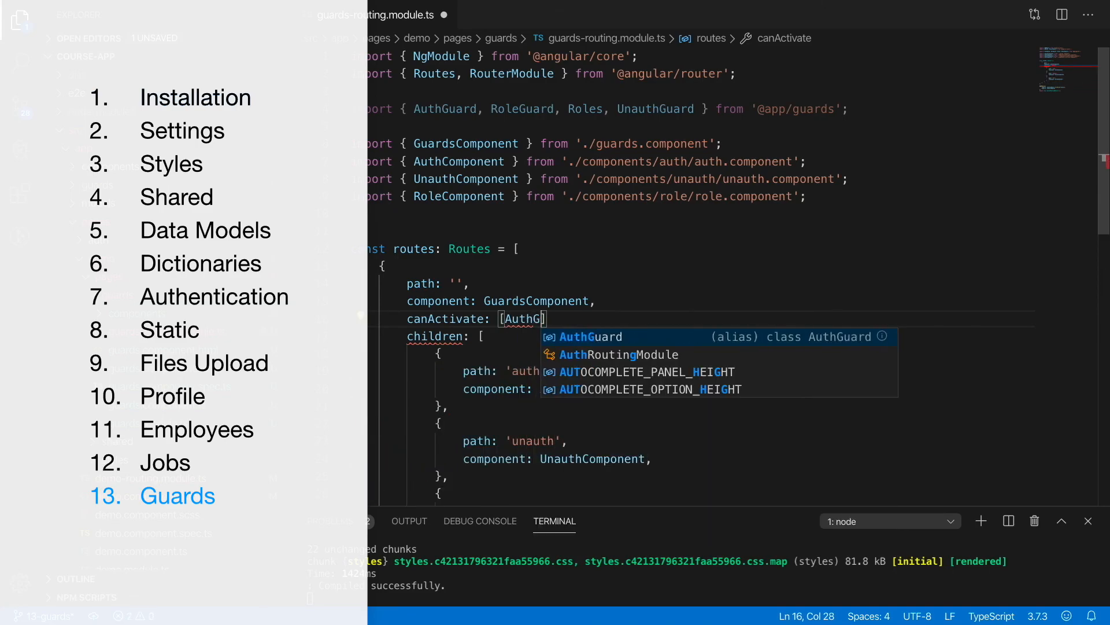